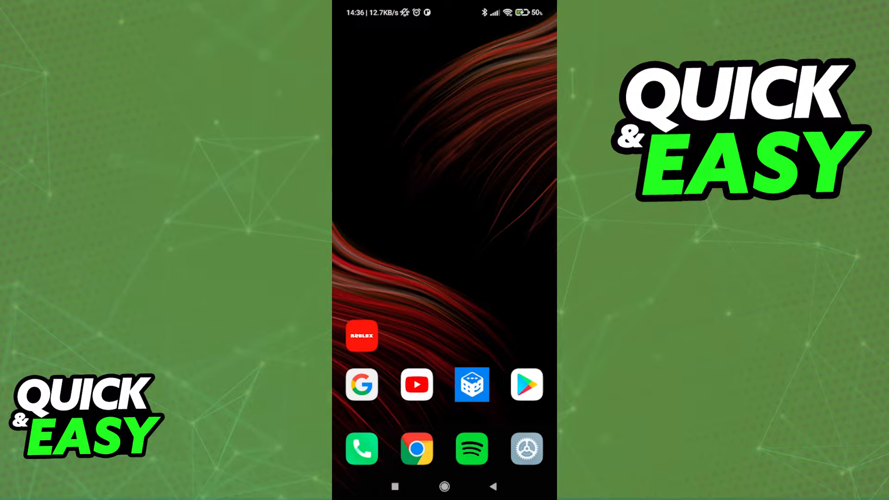
Step: Launch the installed Plato app from its Google Play Store page
click(471, 385)
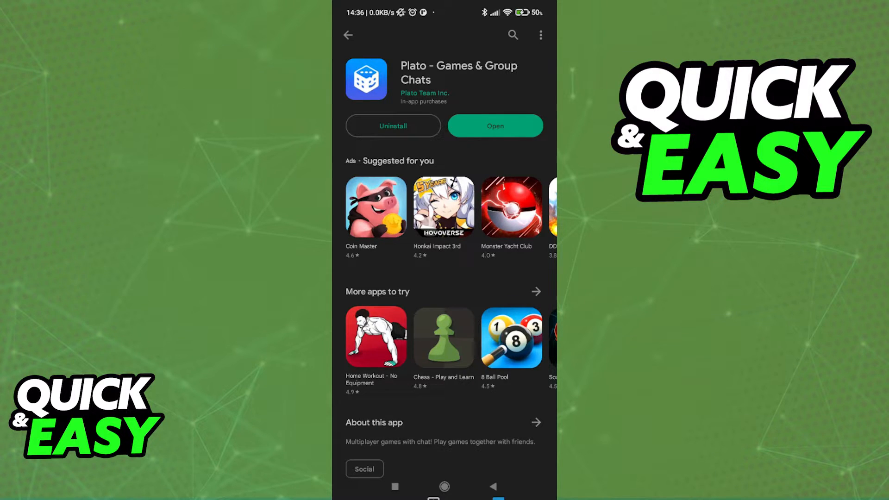
click(493, 126)
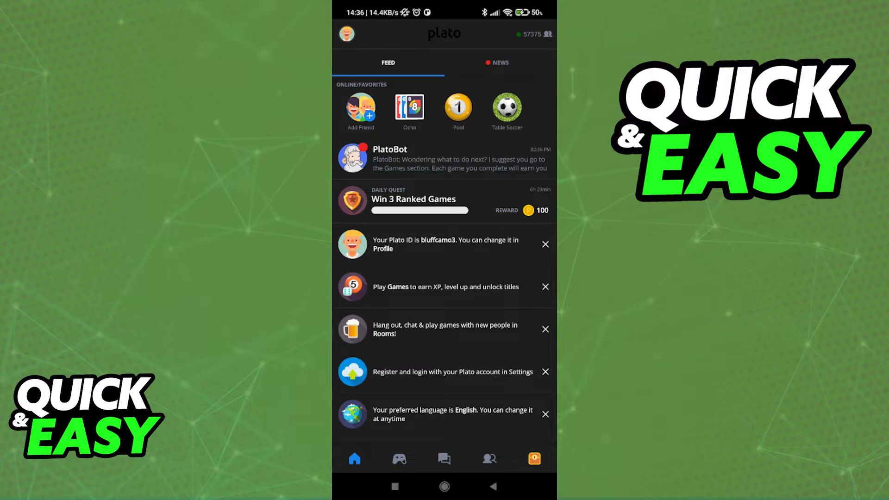
Step: From the People list, generate a 7-day Share Friend Link invite and return to friends
click(489, 459)
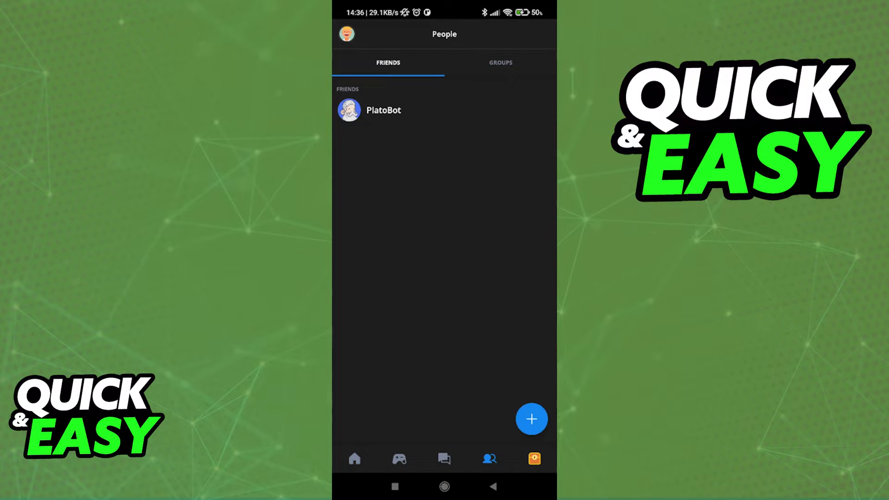
click(531, 419)
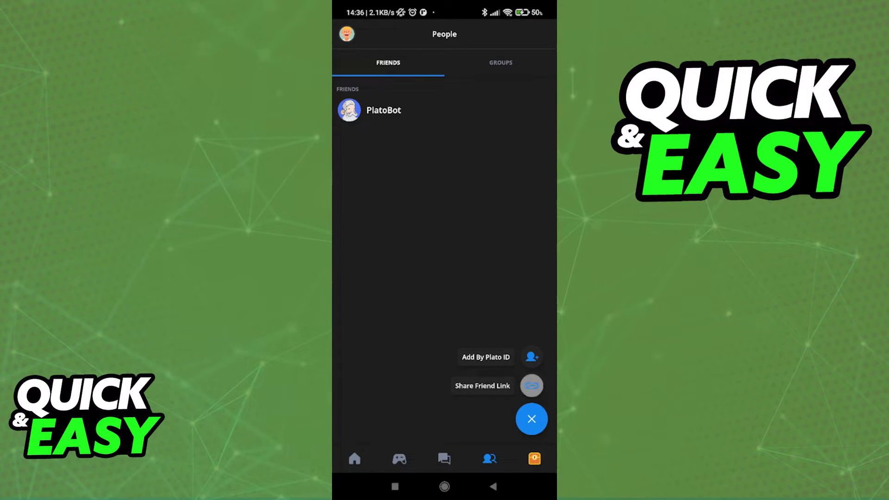
click(532, 419)
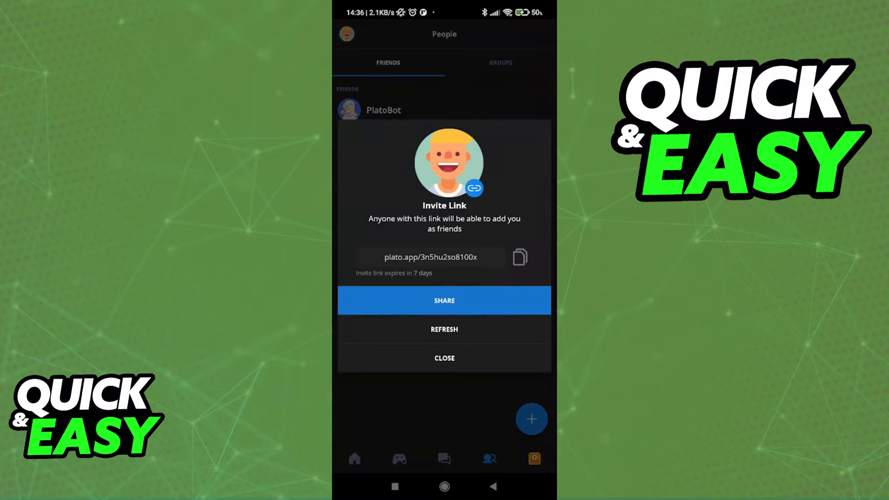
click(444, 357)
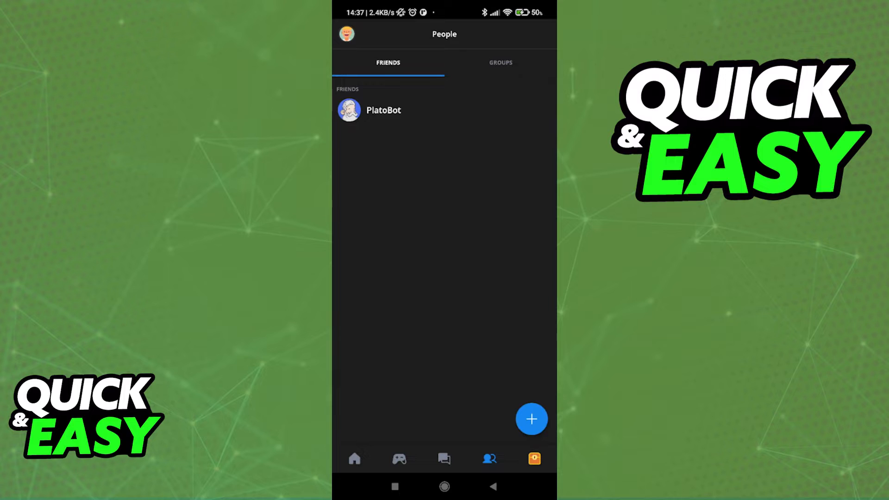
Step: From the Games catalogue, open the Cup Pong page with its create-game options
click(399, 458)
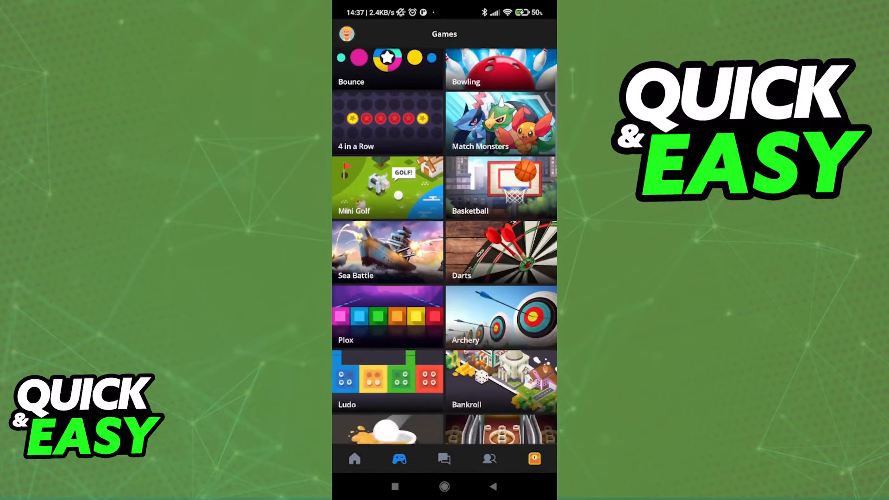
scroll(down, 3)
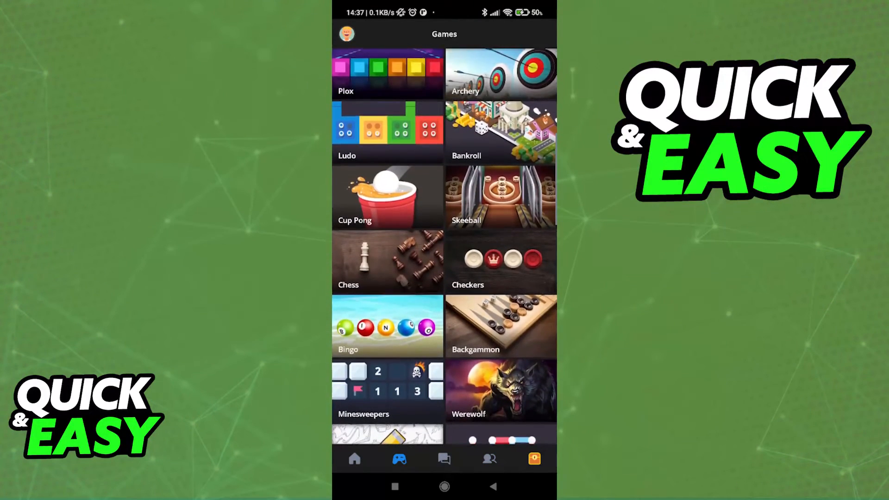
click(387, 197)
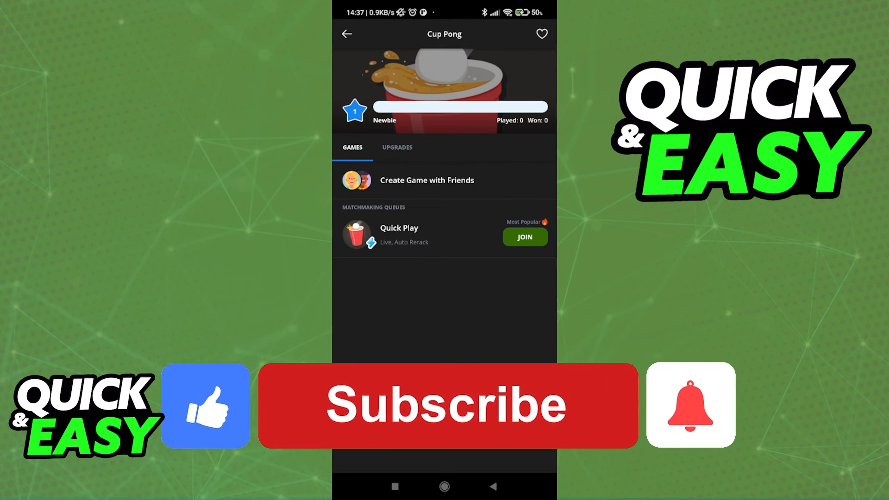
click(448, 405)
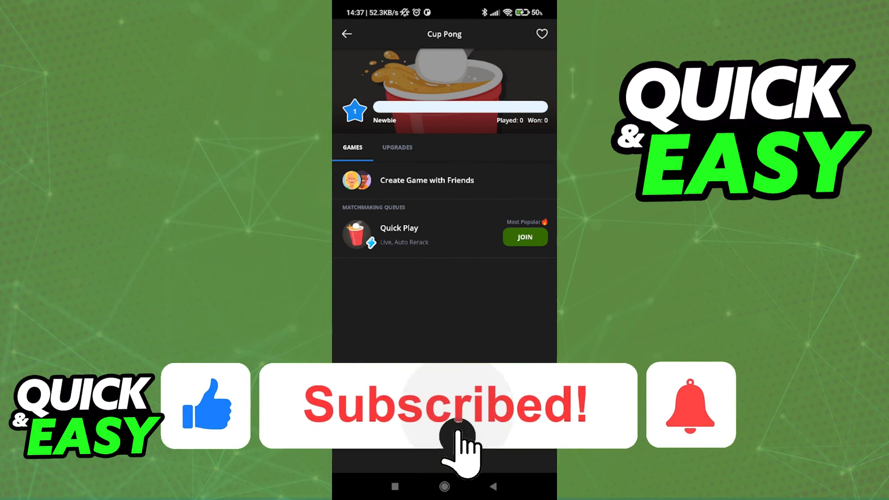